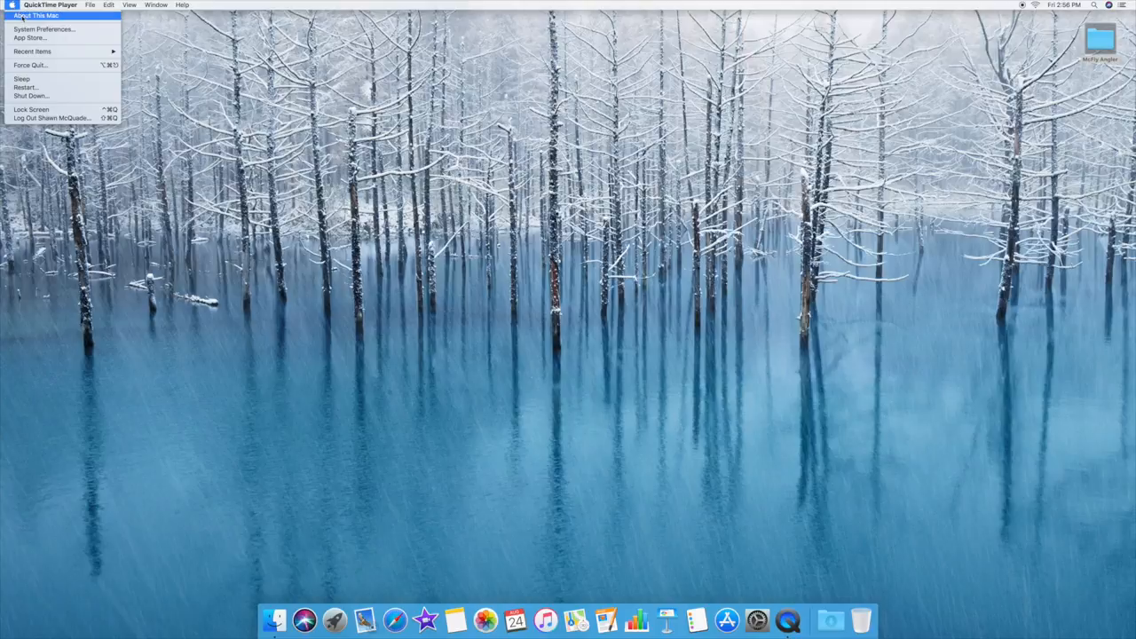
Step: Show the About This Mac overview with macOS High Sierra and the Mac's hardware details
{"action": "left_click", "coordinate": [35, 21]}
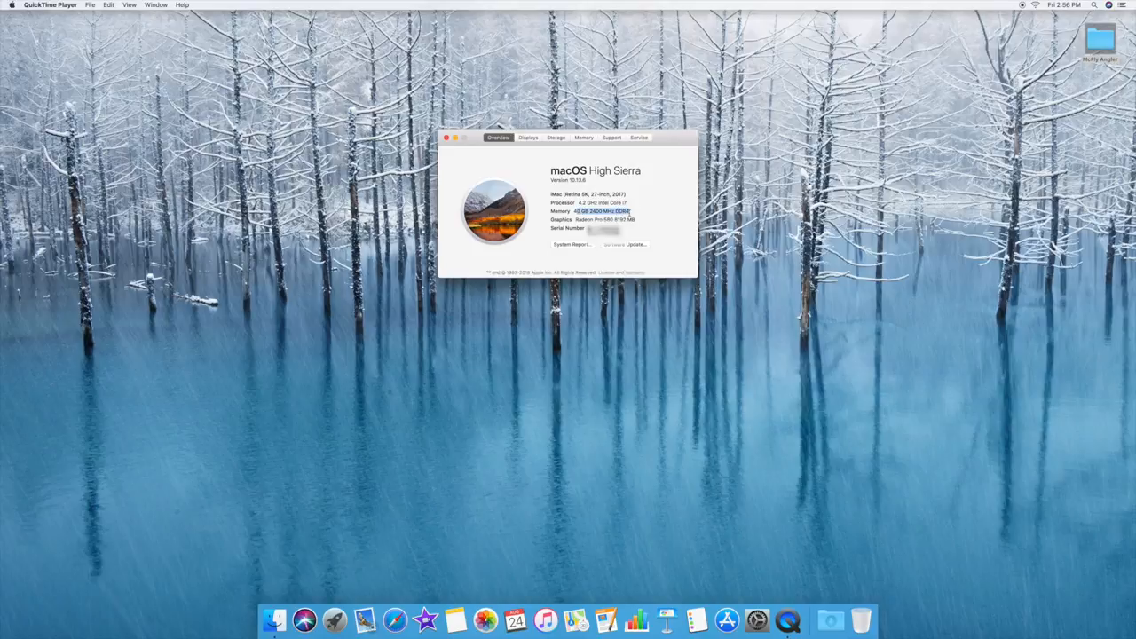
{"action": "left_click", "coordinate": [582, 138]}
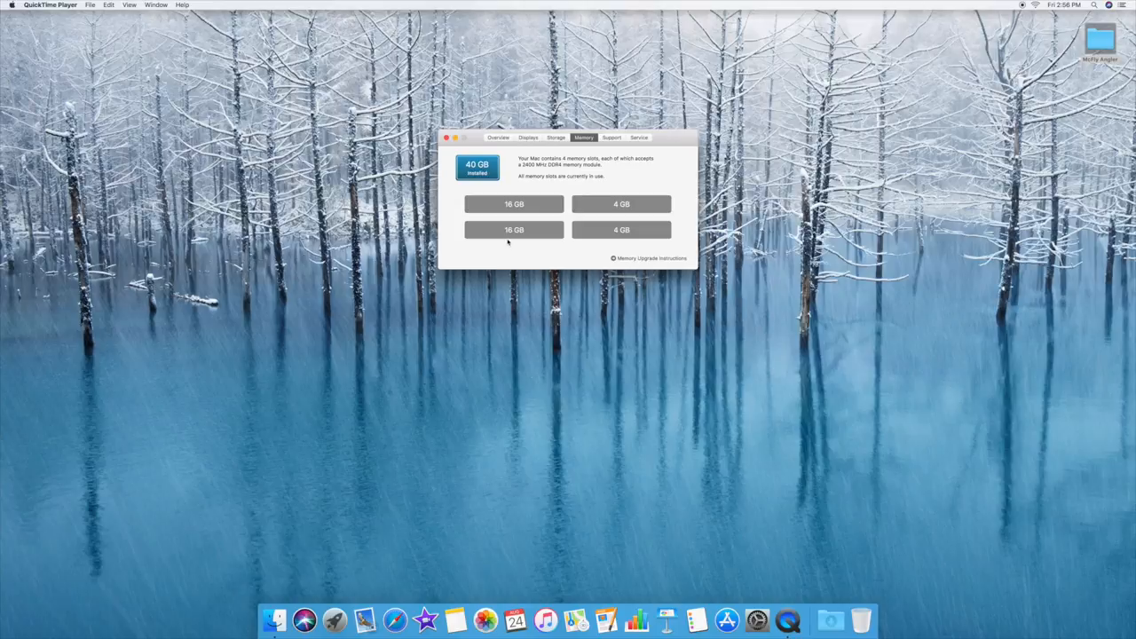
{"action": "mouse_move", "coordinate": [664, 249]}
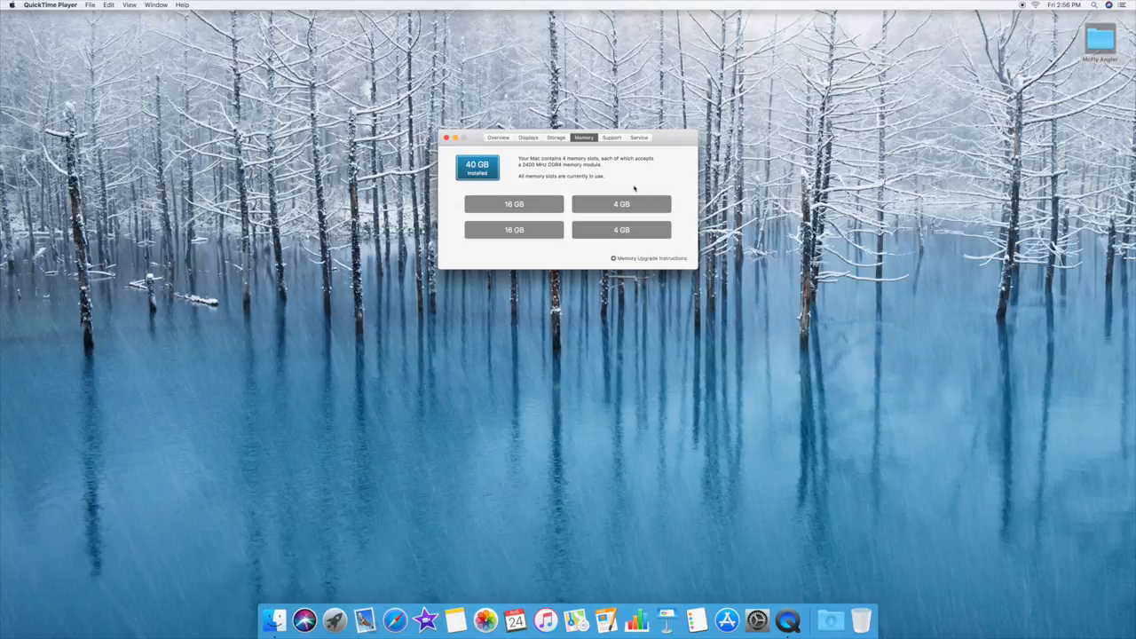
{"action": "left_click", "coordinate": [501, 139]}
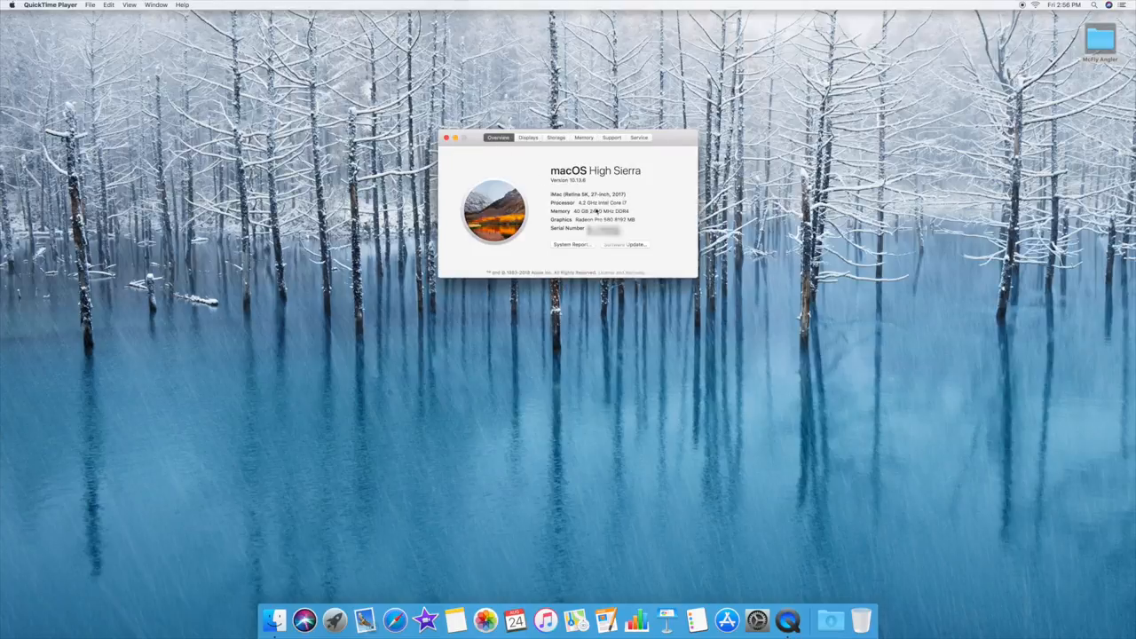